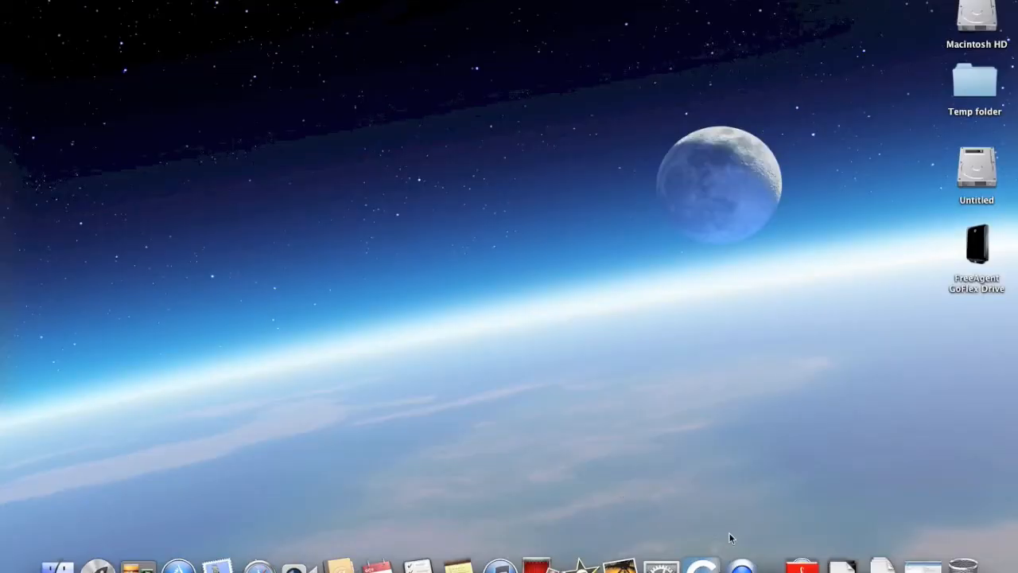
{"action": "mouse_move", "coordinate": [700, 567]}
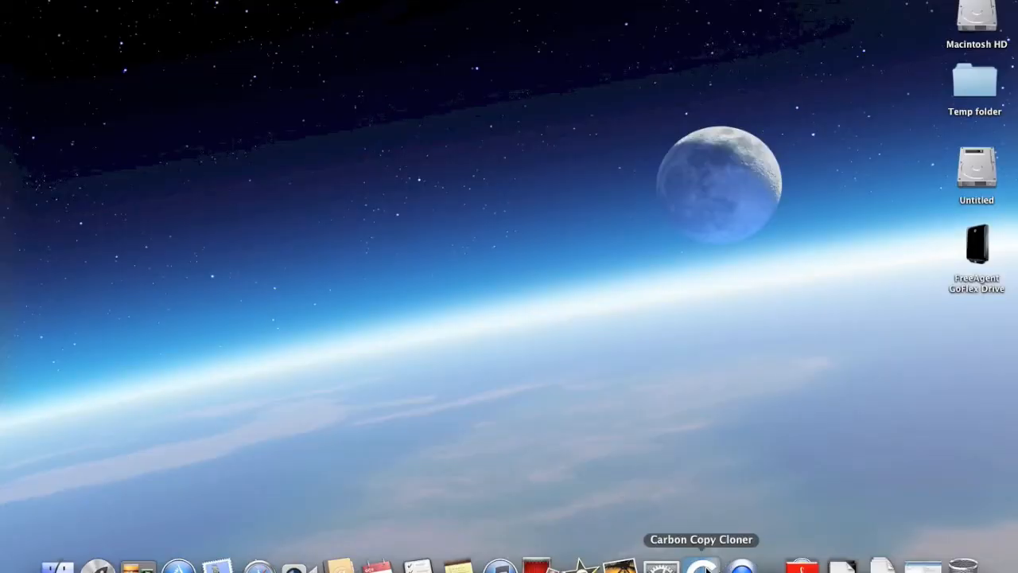
Launch Carbon Copy Cloner and pick Macintosh HD as the source volume.
{"action": "left_click", "coordinate": [703, 565]}
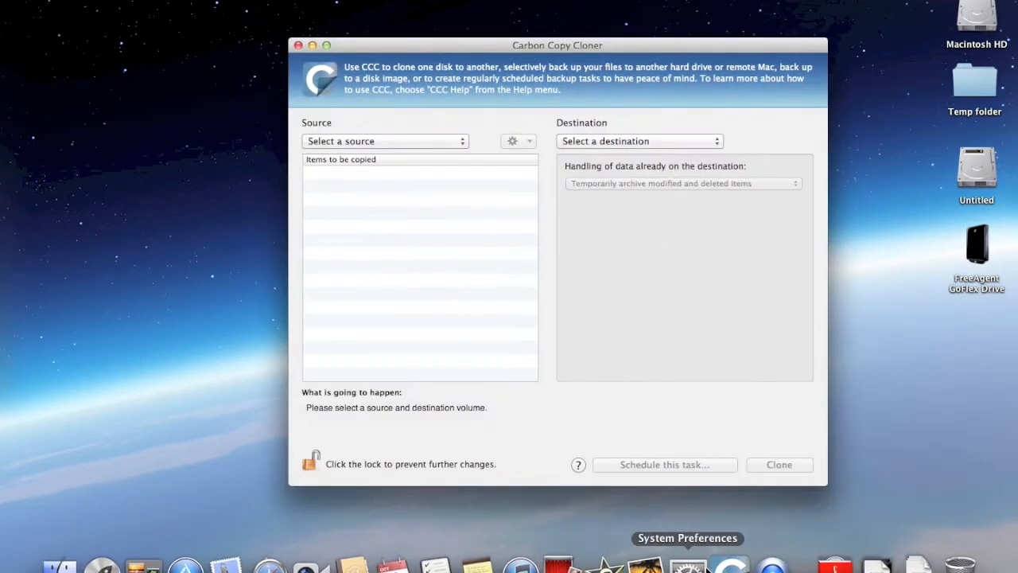
{"action": "left_click", "coordinate": [384, 140]}
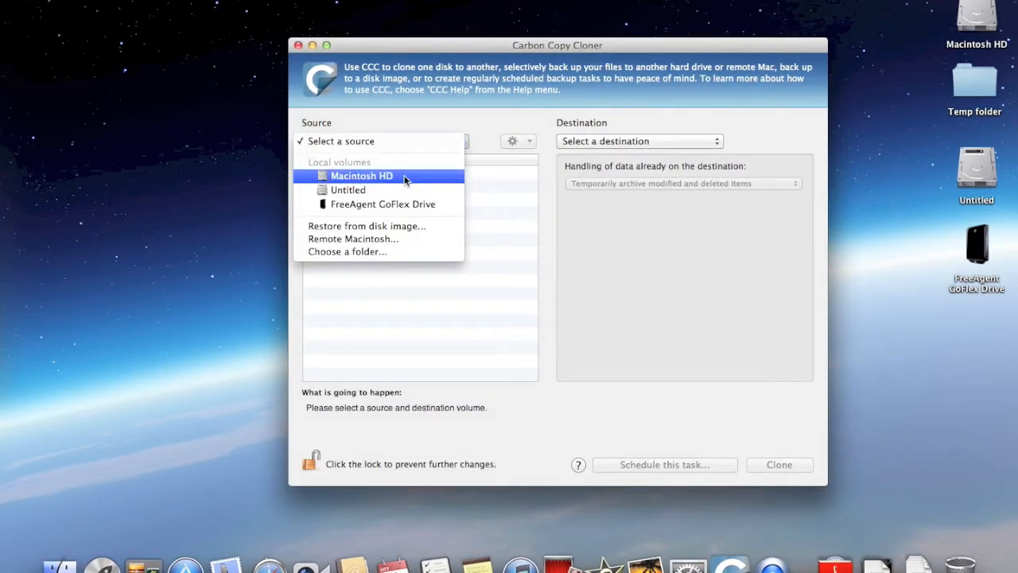
{"action": "left_click", "coordinate": [362, 176]}
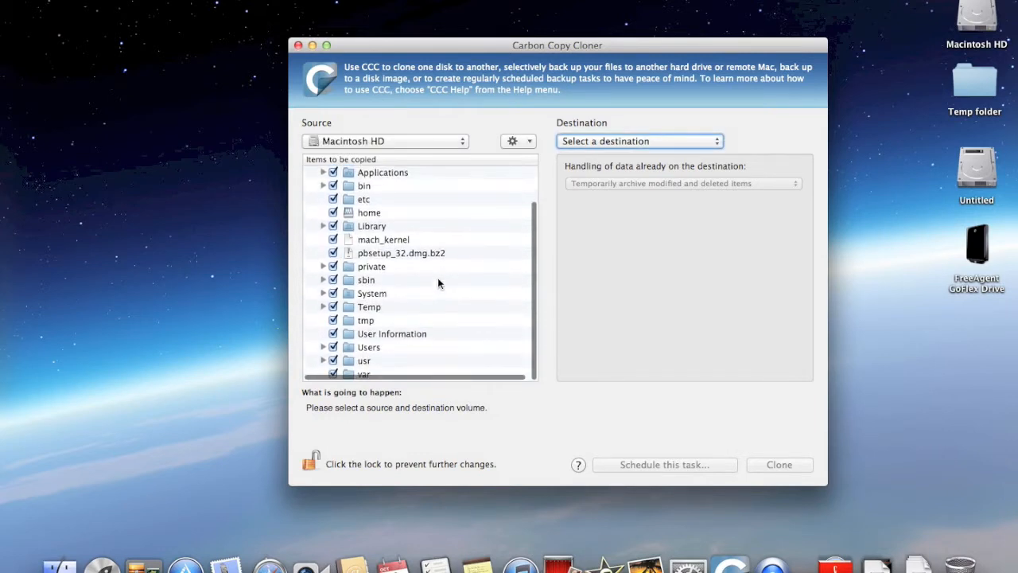
{"action": "left_click", "coordinate": [312, 172]}
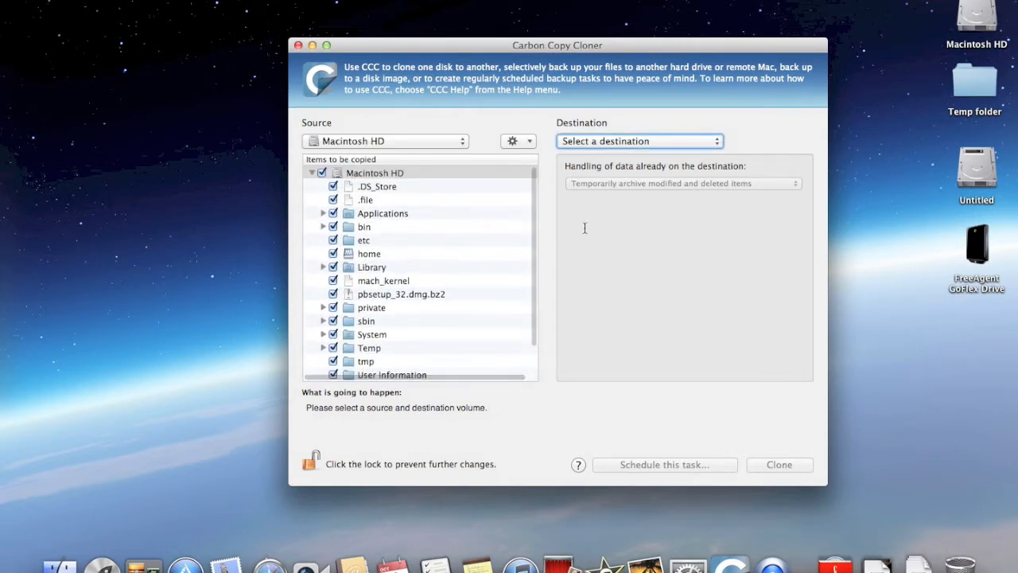
Pick FreeAgent GoFlex Drive as destination, keeping 'Temporarily archive modified and deleted items'.
{"action": "left_click", "coordinate": [638, 141]}
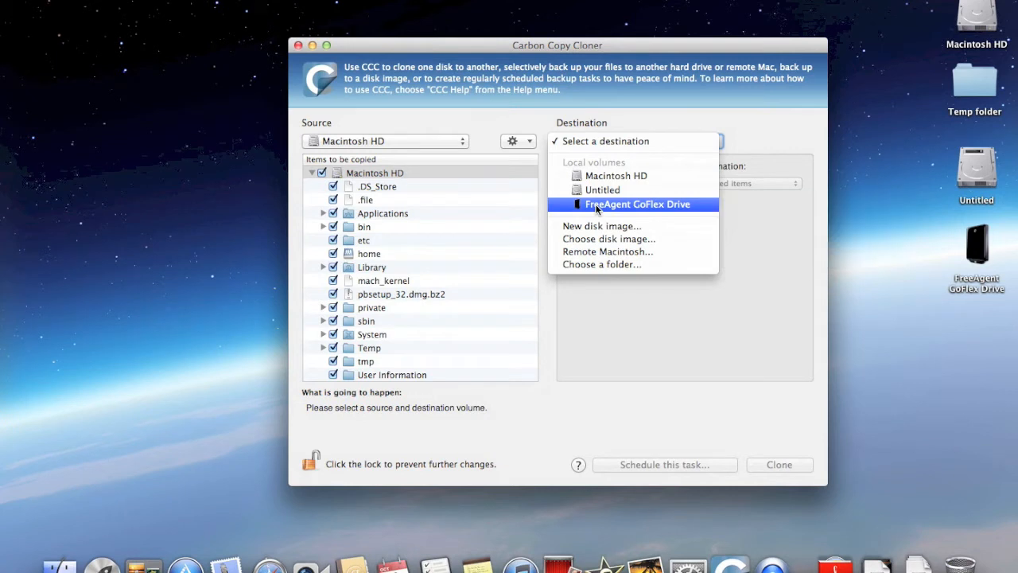
{"action": "left_click", "coordinate": [638, 203]}
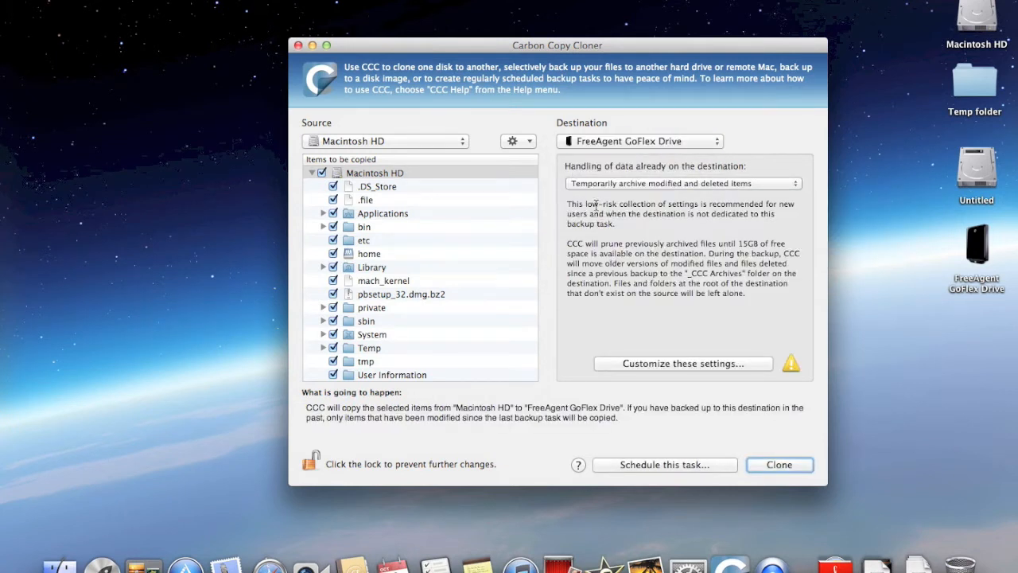
{"action": "mouse_move", "coordinate": [662, 183]}
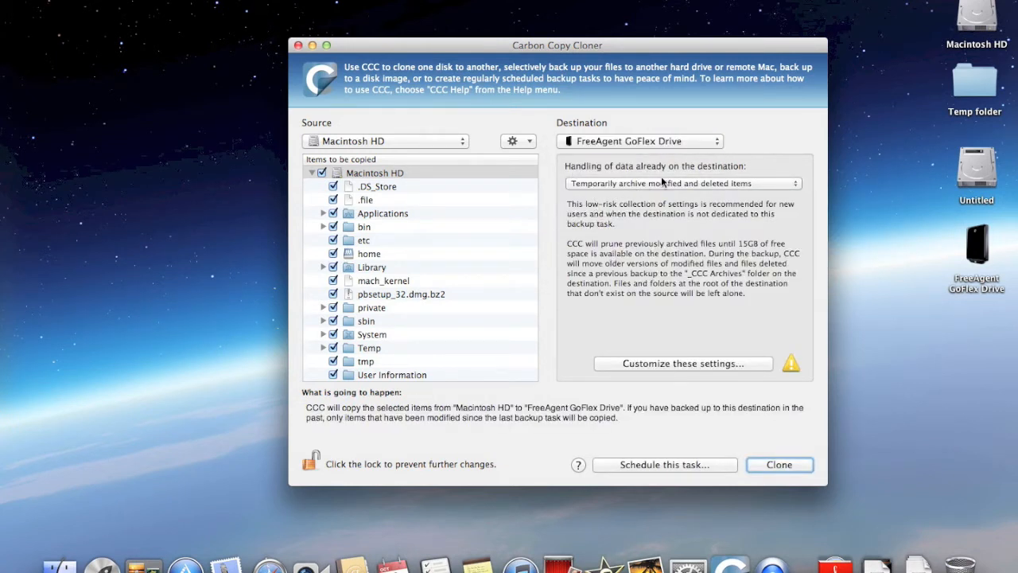
{"action": "mouse_move", "coordinate": [668, 313]}
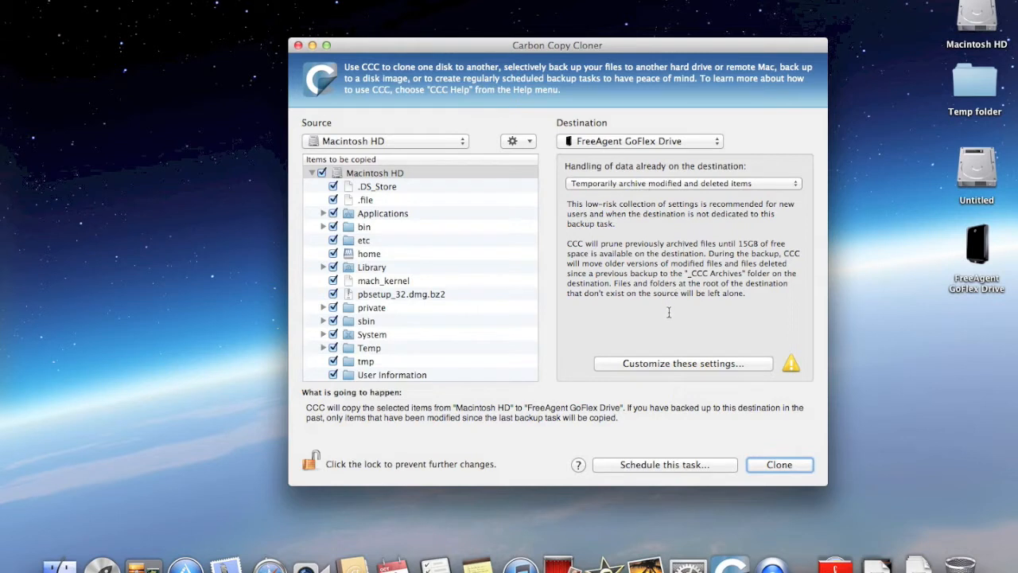
{"action": "mouse_move", "coordinate": [697, 416]}
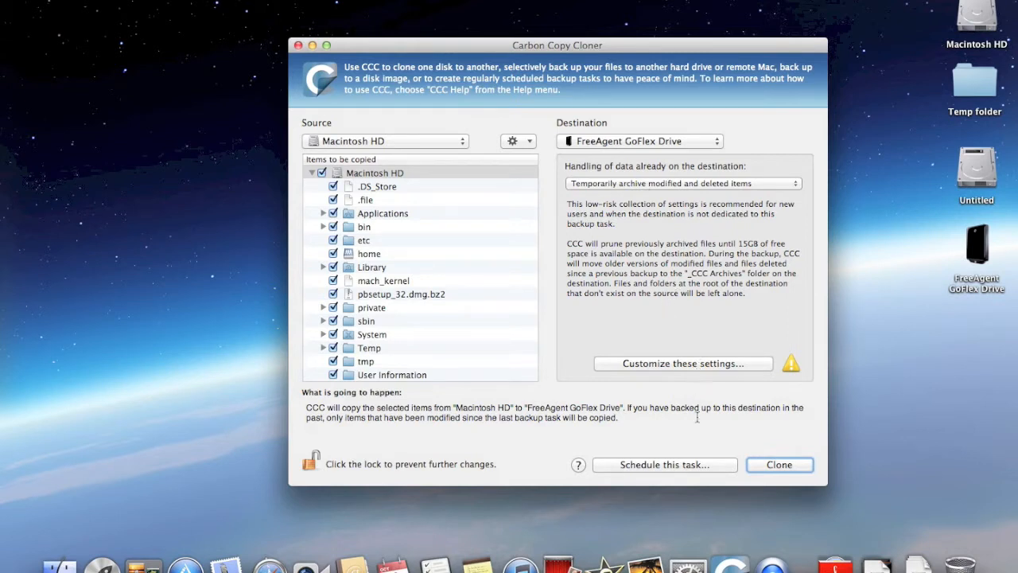
{"action": "mouse_move", "coordinate": [789, 226]}
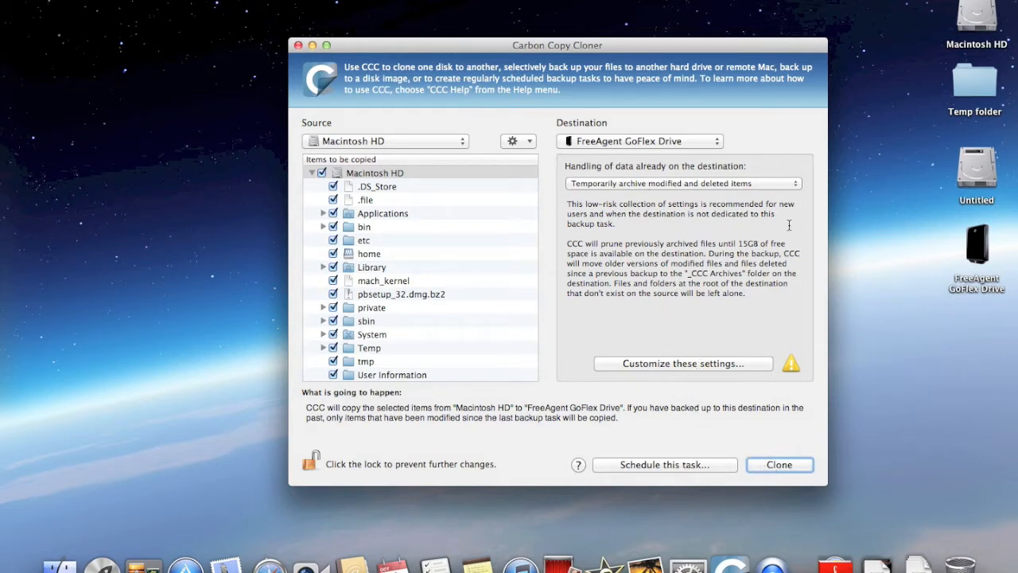
{"action": "left_click", "coordinate": [679, 183]}
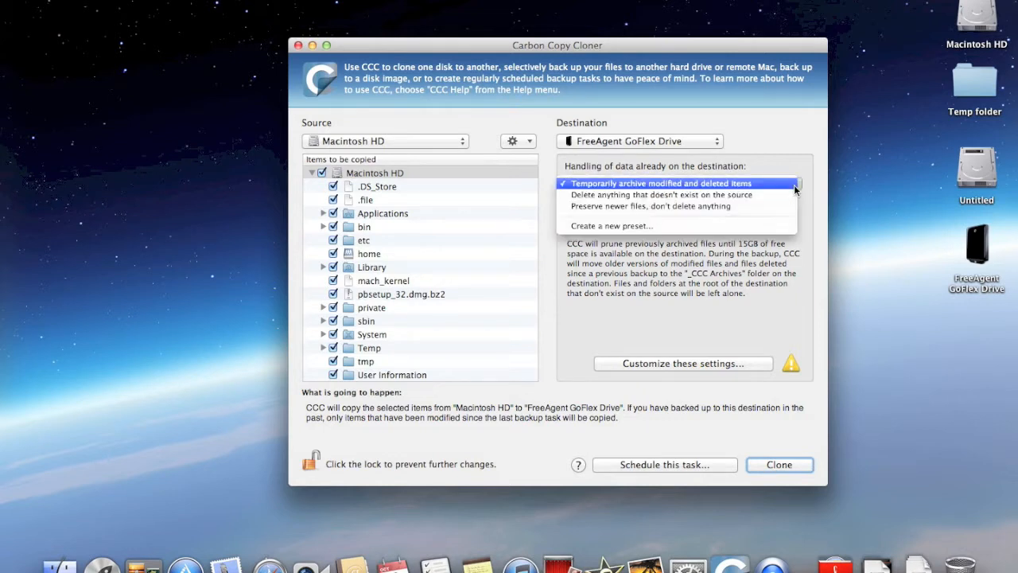
{"action": "left_click", "coordinate": [660, 183]}
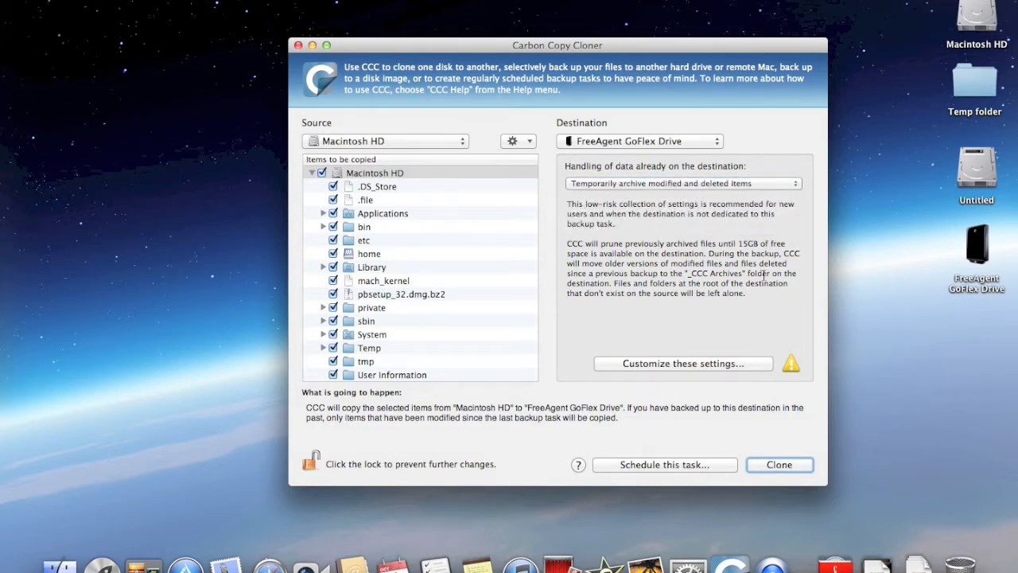
{"action": "mouse_move", "coordinate": [777, 467]}
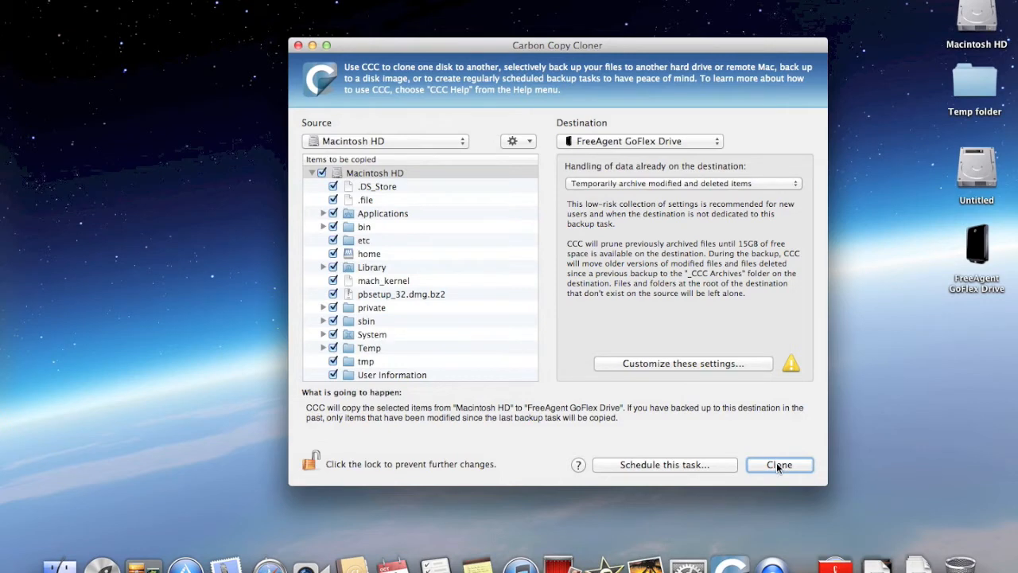
Start the clone and read the partition-scheme and Recovery HD concerns.
{"action": "left_click", "coordinate": [779, 464]}
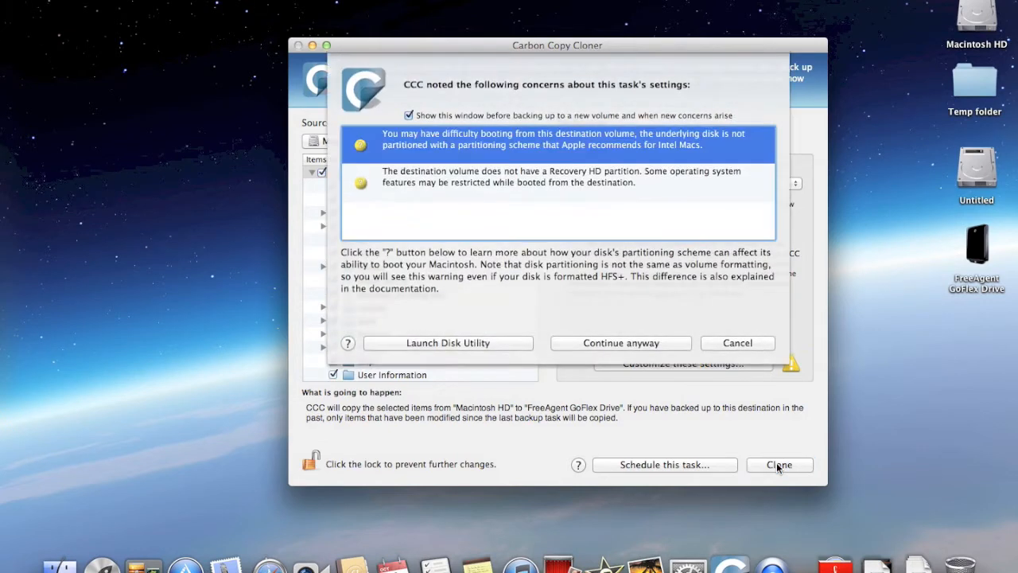
{"action": "mouse_move", "coordinate": [748, 324]}
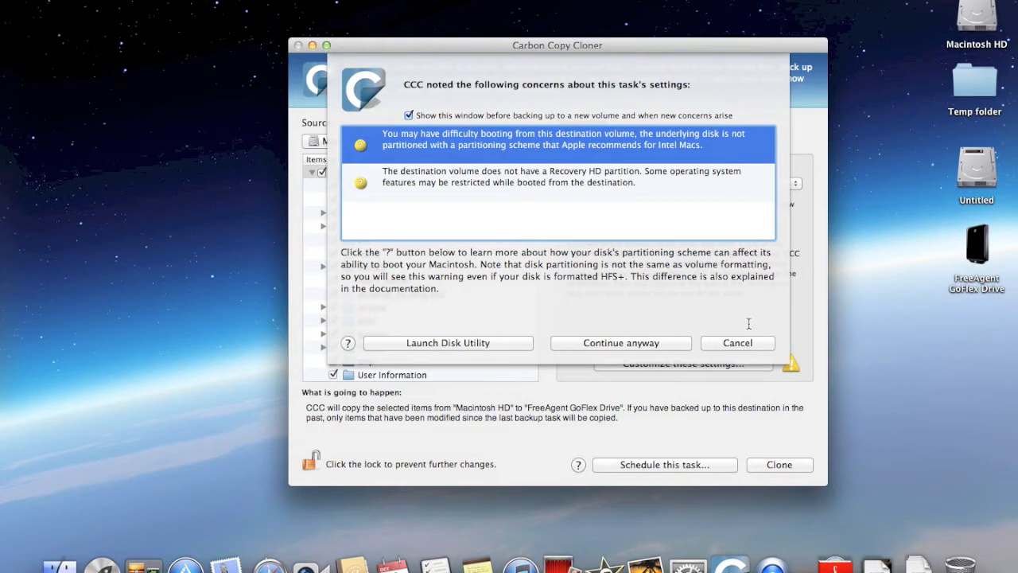
{"action": "mouse_move", "coordinate": [739, 288]}
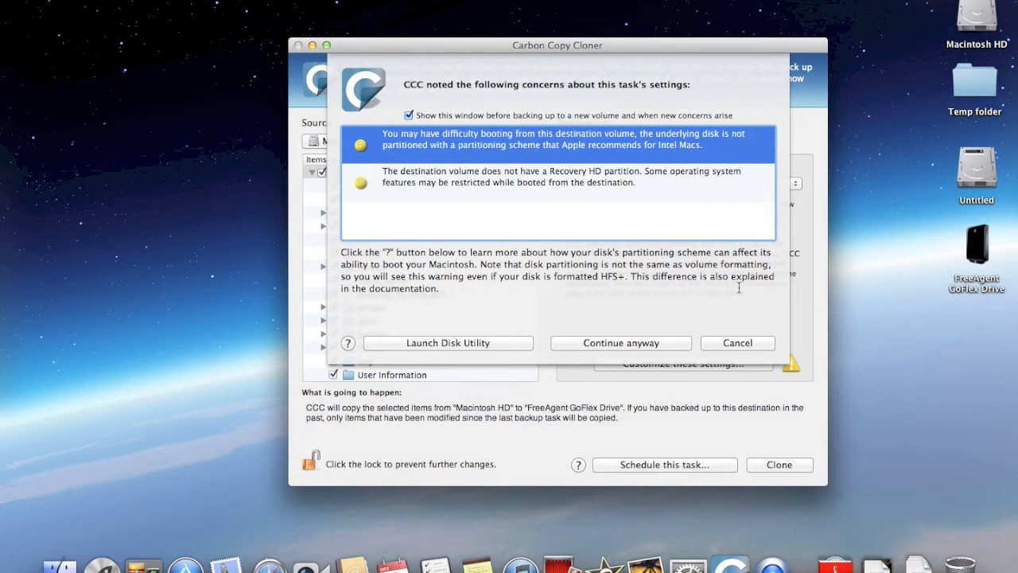
{"action": "mouse_move", "coordinate": [592, 312]}
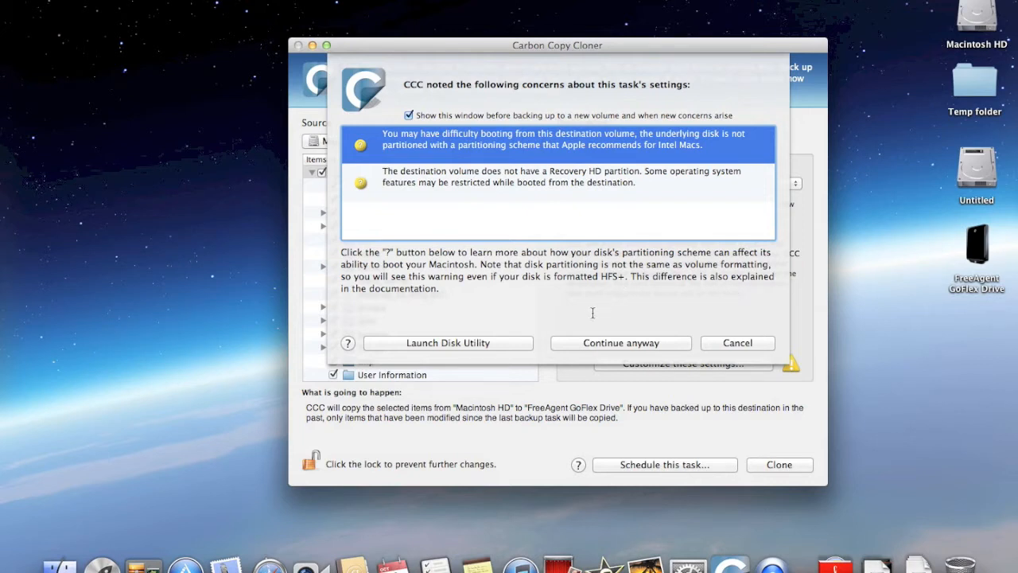
{"action": "mouse_move", "coordinate": [565, 349]}
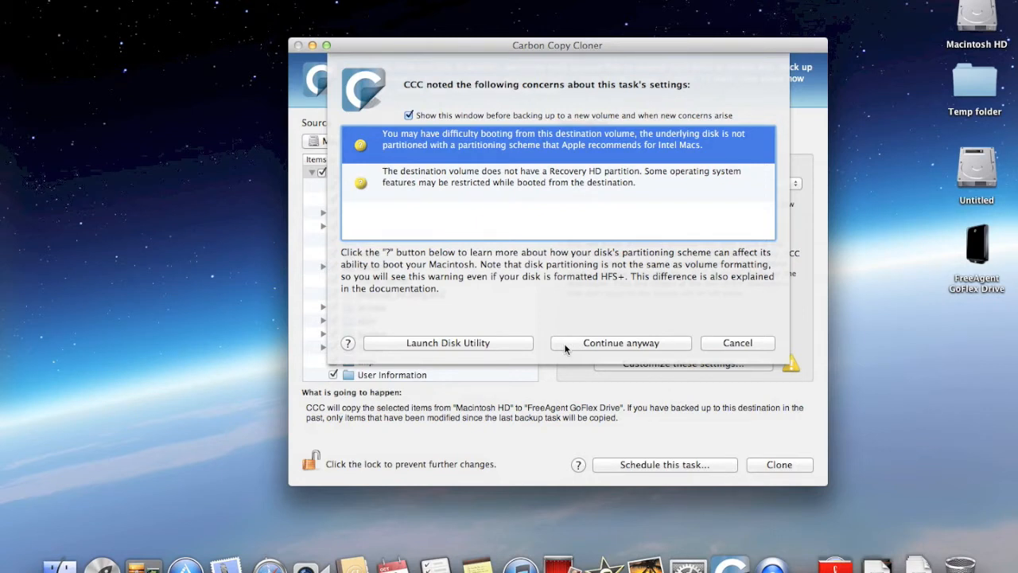
{"action": "mouse_move", "coordinate": [561, 190]}
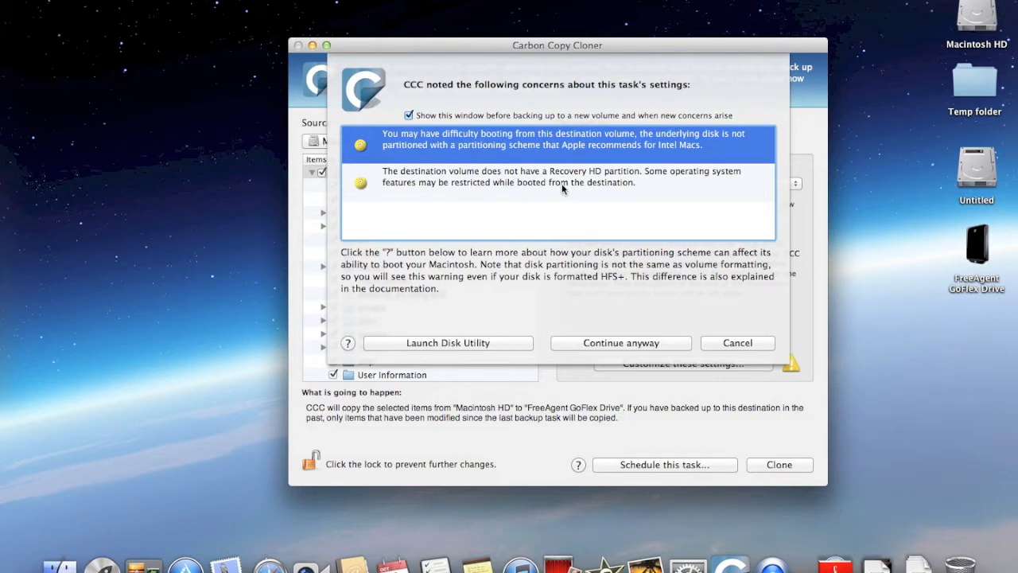
{"action": "left_click", "coordinate": [556, 182]}
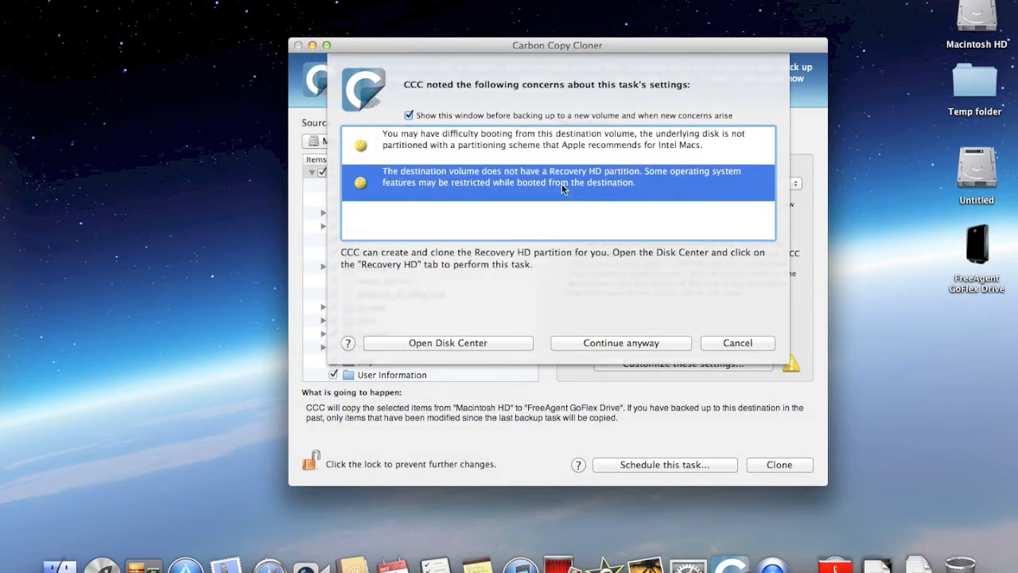
{"action": "mouse_move", "coordinate": [570, 151]}
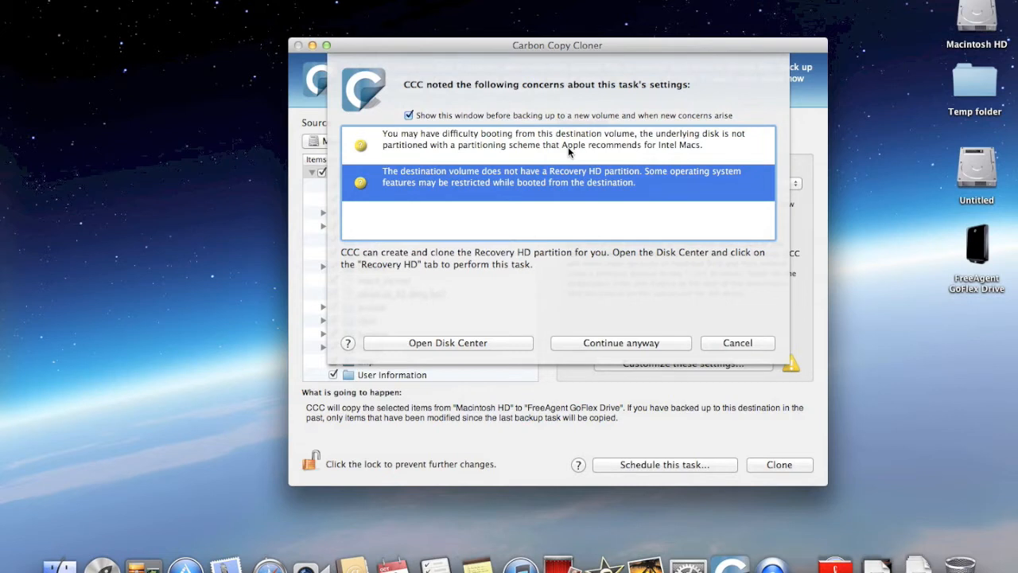
{"action": "left_click", "coordinate": [564, 138]}
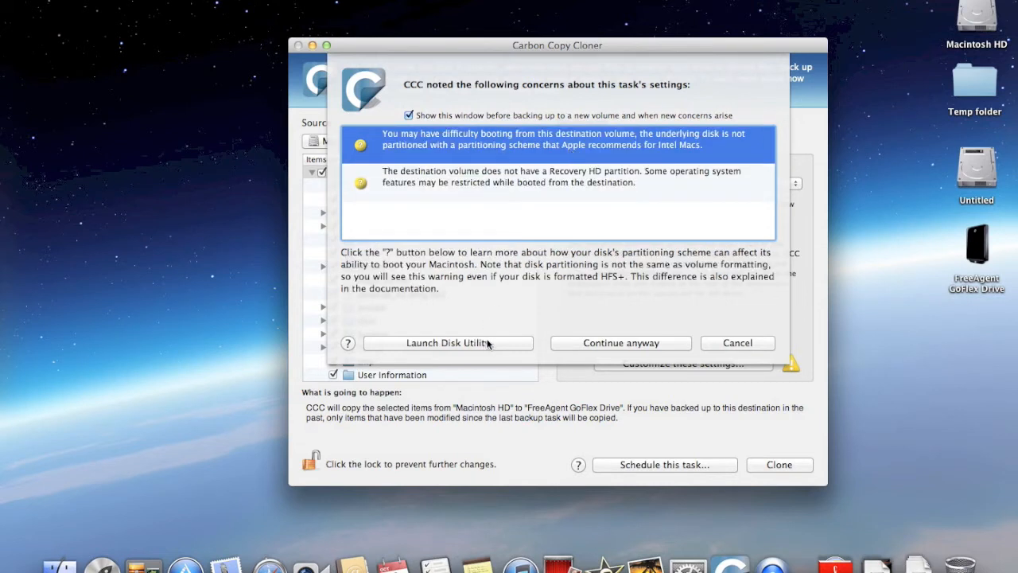
{"action": "mouse_move", "coordinate": [668, 343]}
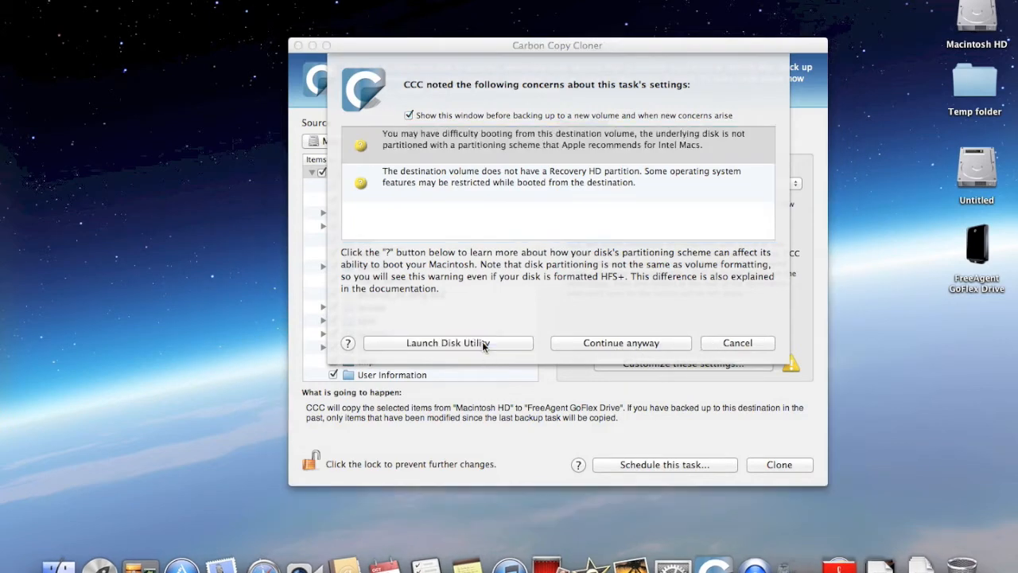
Open Disk Utility and select the whole 1 TB Seagate USB disk.
{"action": "left_click", "coordinate": [448, 342]}
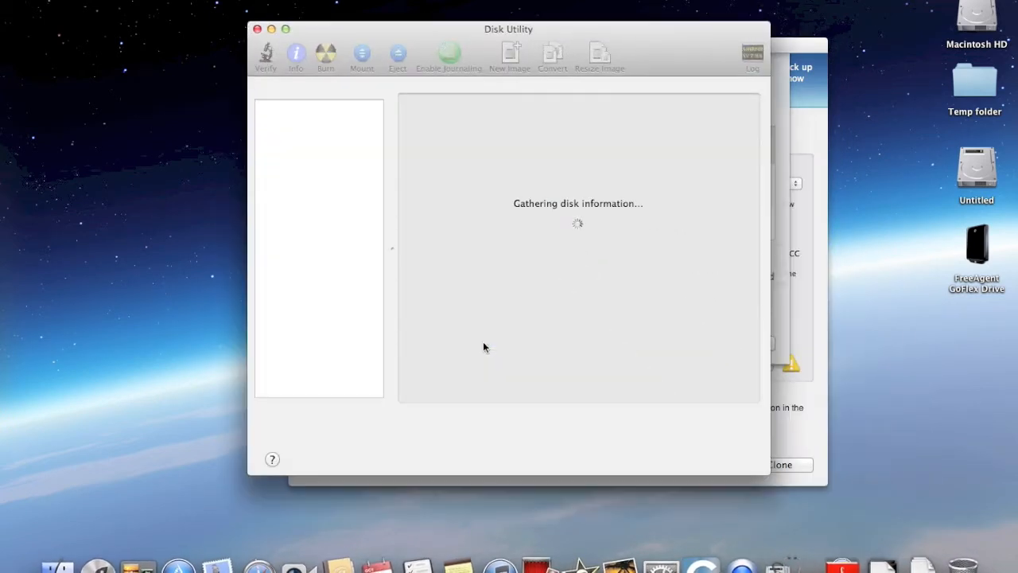
{"action": "mouse_move", "coordinate": [515, 338]}
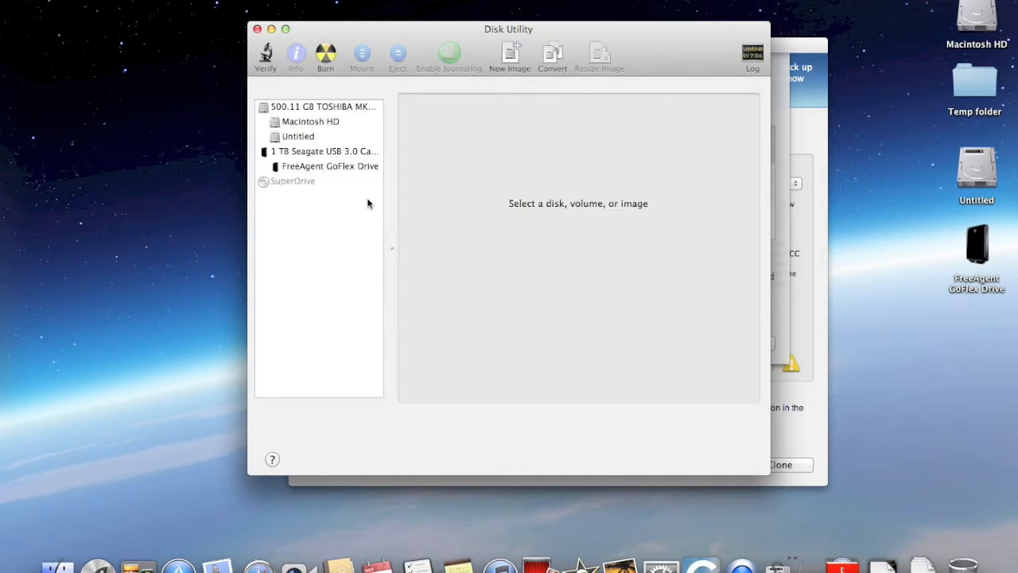
{"action": "left_click", "coordinate": [324, 151]}
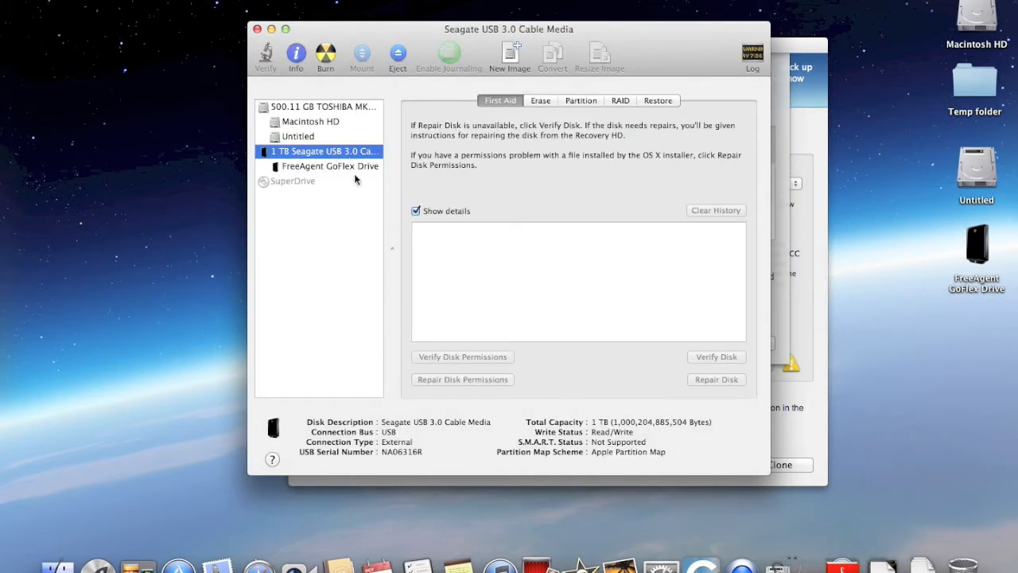
{"action": "left_click", "coordinate": [328, 166]}
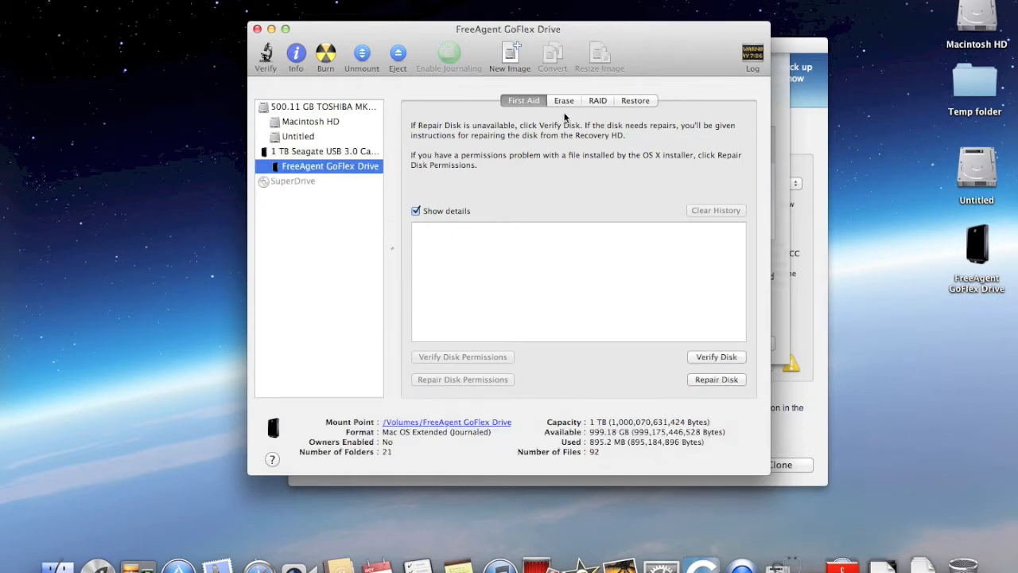
{"action": "mouse_move", "coordinate": [568, 220]}
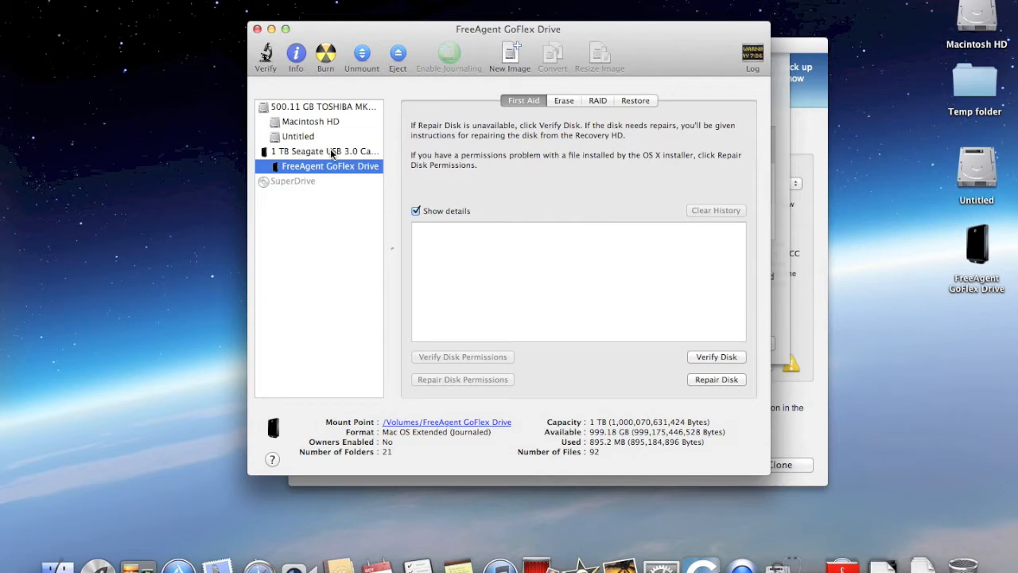
{"action": "left_click", "coordinate": [323, 151]}
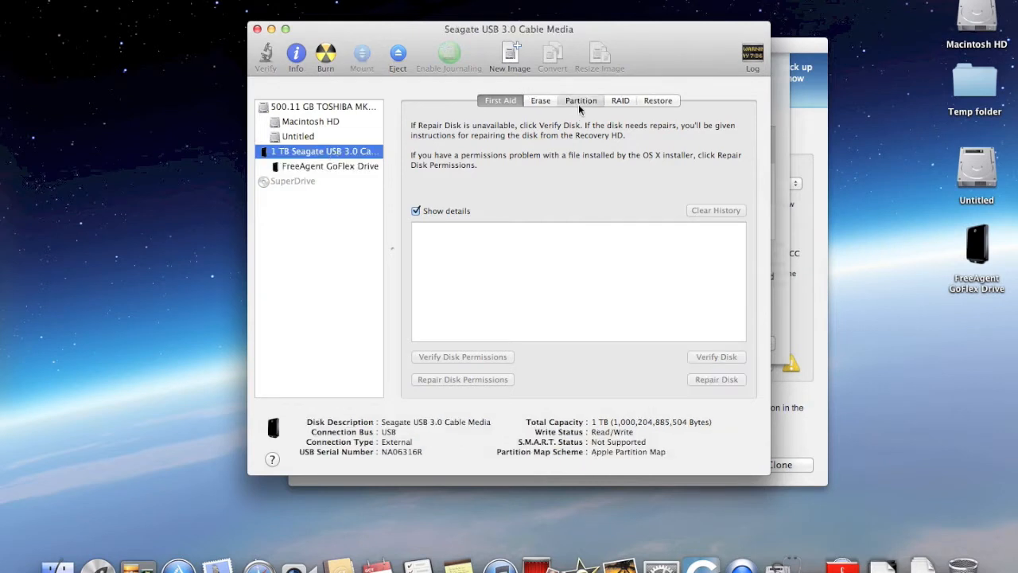
Choose a 2 Partitions layout for the Seagate disk.
{"action": "left_click", "coordinate": [581, 100]}
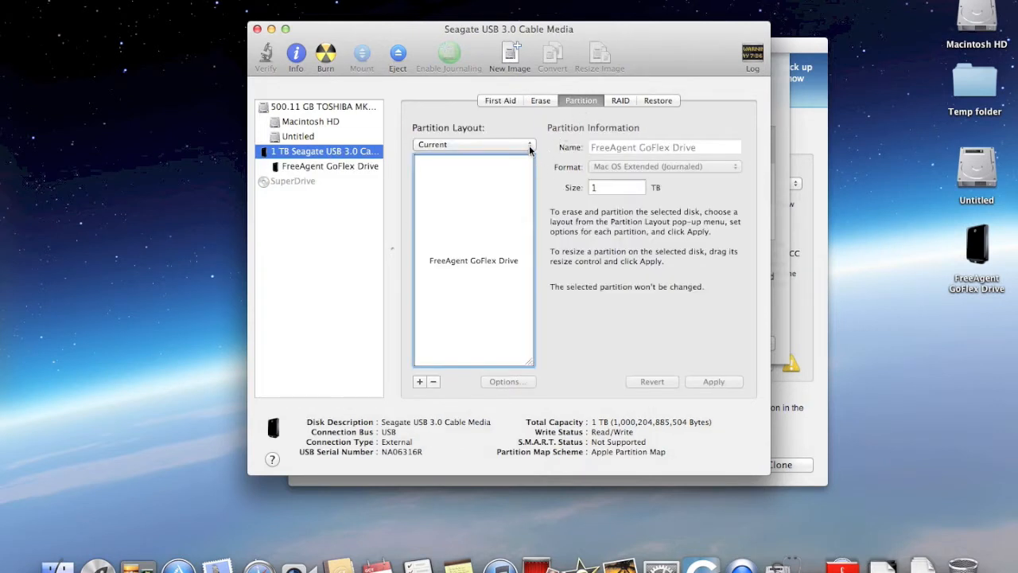
{"action": "left_click", "coordinate": [474, 144]}
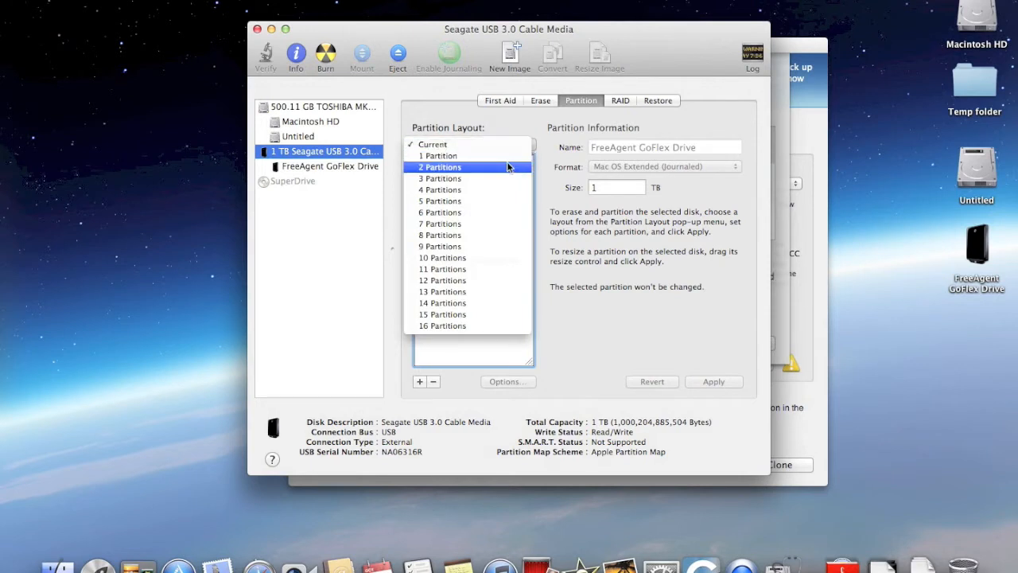
{"action": "left_click", "coordinate": [440, 167]}
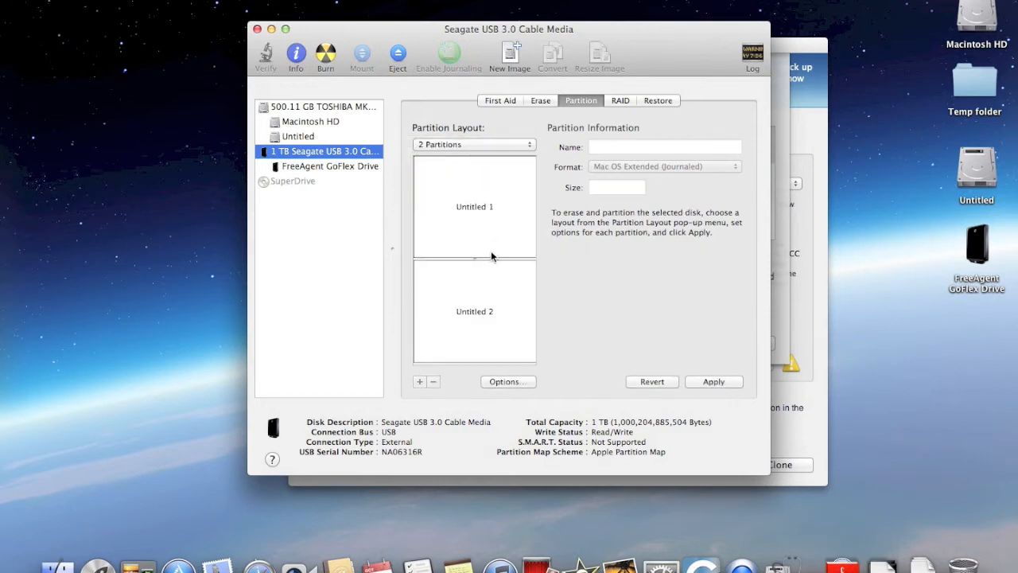
Set the GUID Partition Table scheme for Untitled 1 and Untitled 2.
{"action": "left_click", "coordinate": [474, 207]}
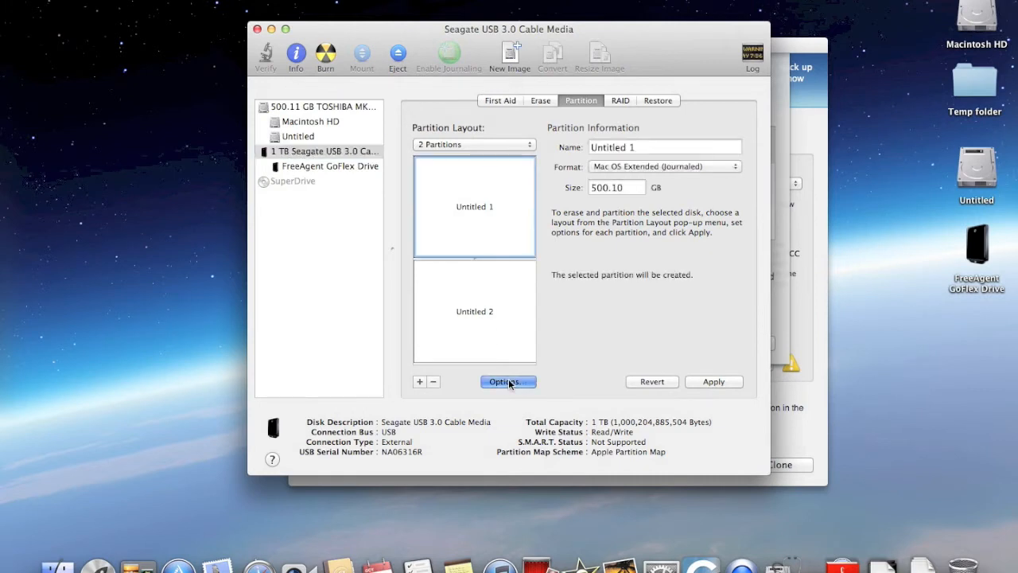
{"action": "left_click", "coordinate": [508, 381]}
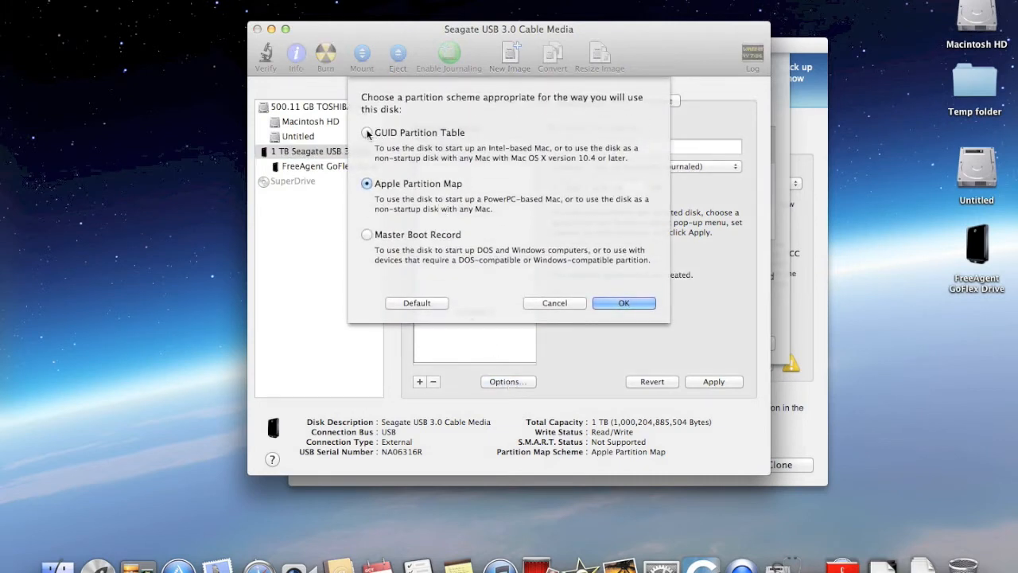
{"action": "left_click", "coordinate": [623, 302]}
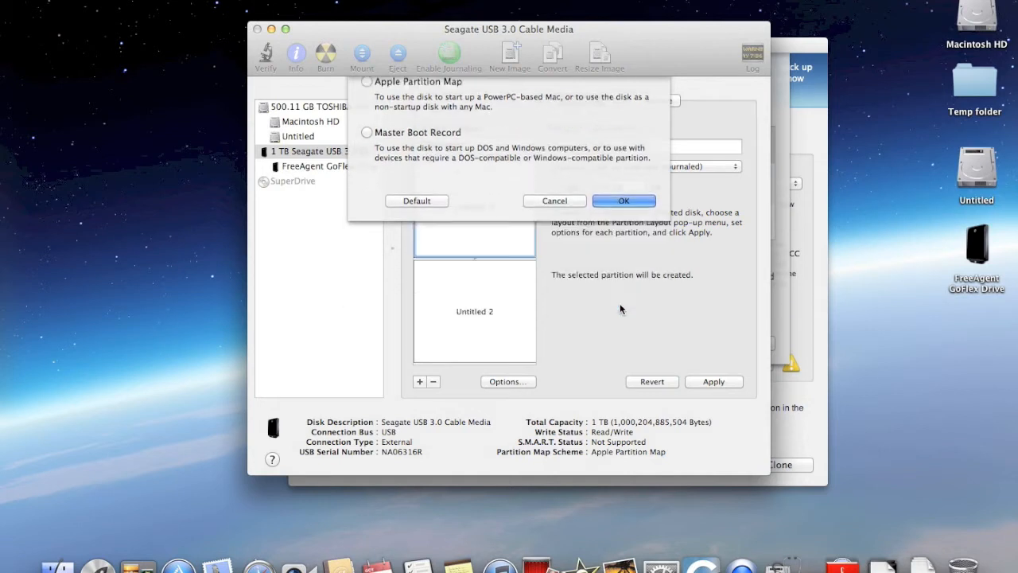
{"action": "left_click", "coordinate": [623, 201]}
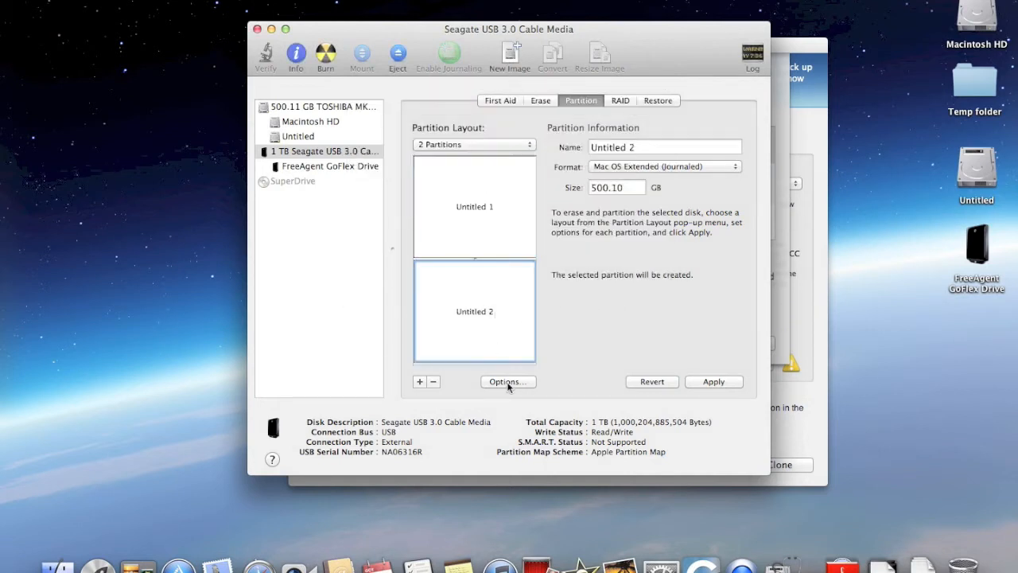
{"action": "left_click", "coordinate": [507, 381]}
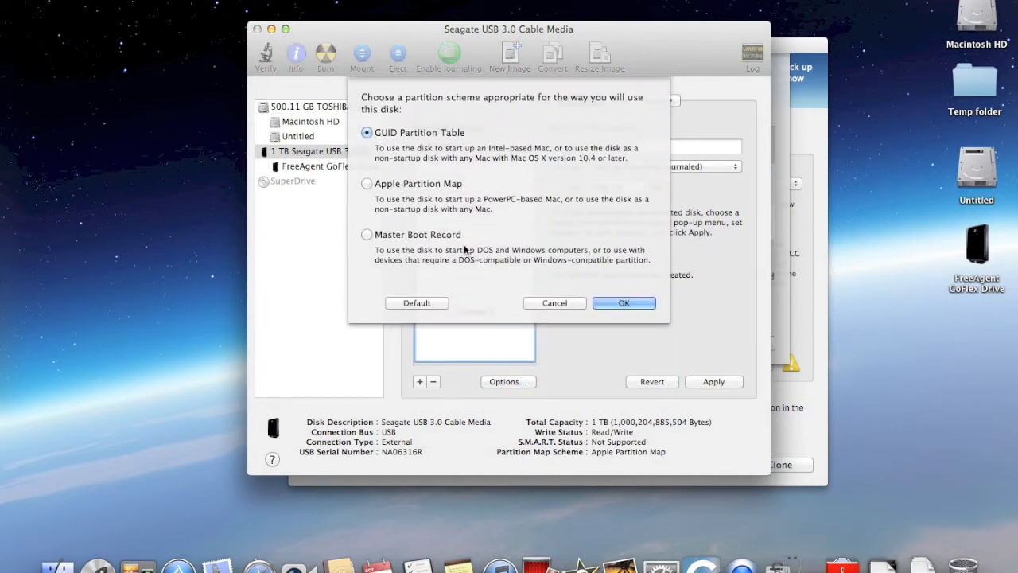
{"action": "left_click", "coordinate": [623, 302]}
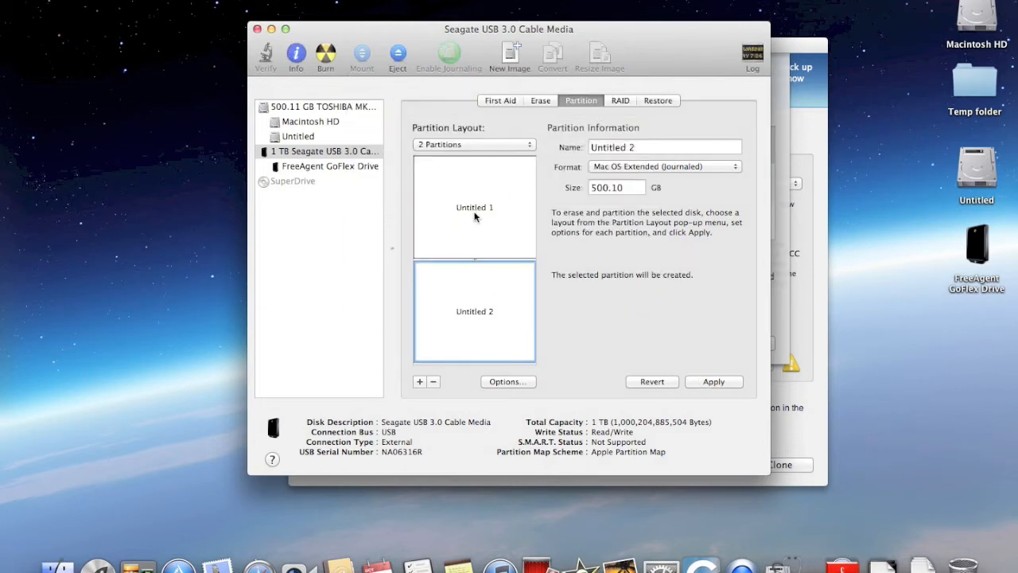
{"action": "left_click", "coordinate": [474, 207]}
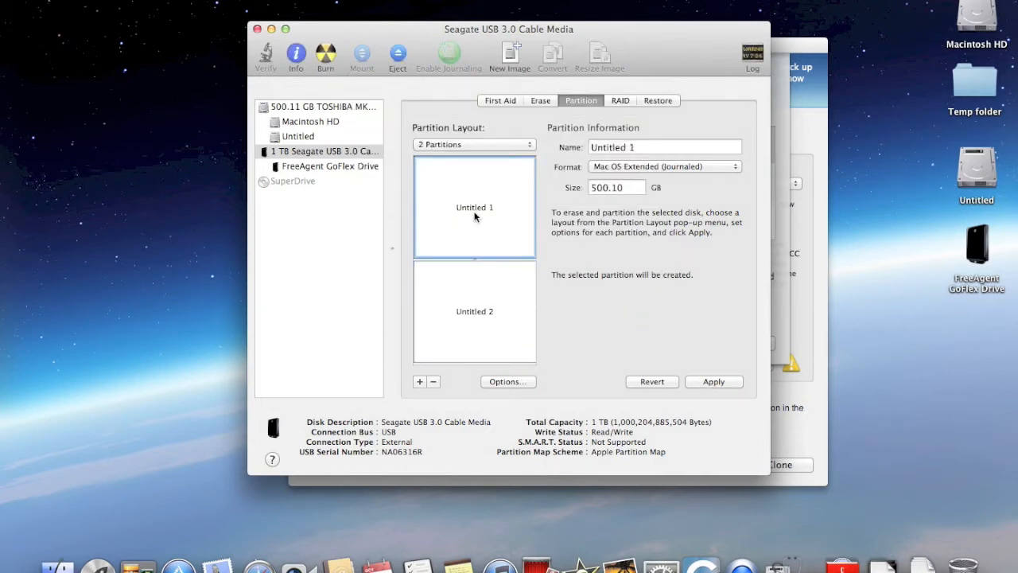
{"action": "left_click", "coordinate": [664, 147]}
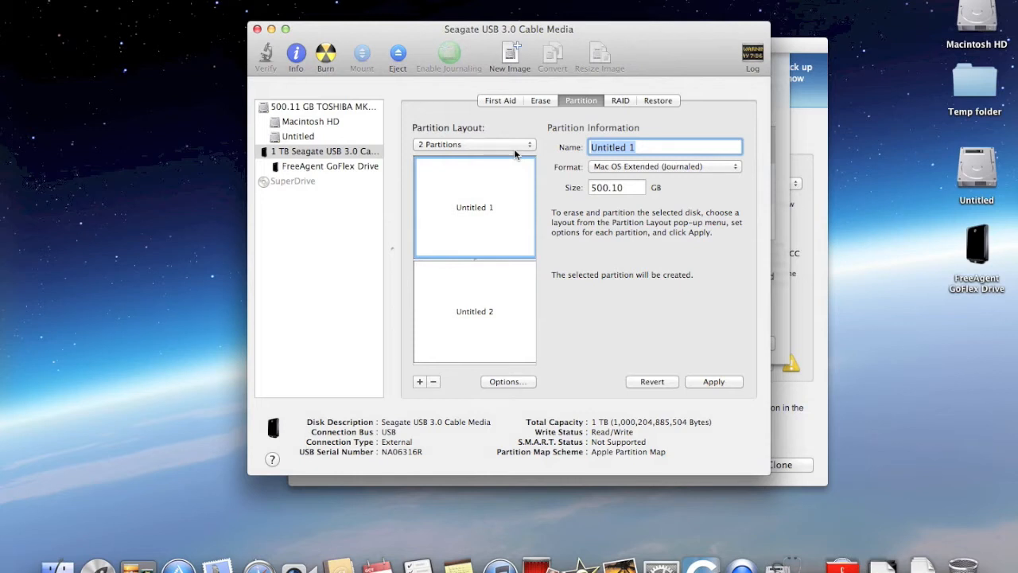
Name the partitions 'HDD 1' and 'HDD 2' and apply the layout.
{"action": "type", "text": "H"}
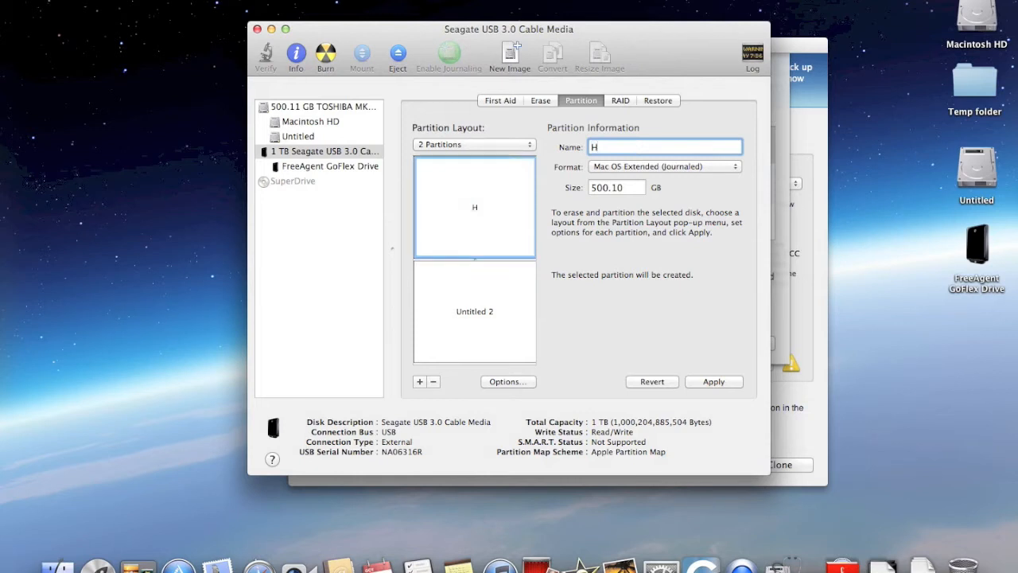
{"action": "type", "text": "DD 1"}
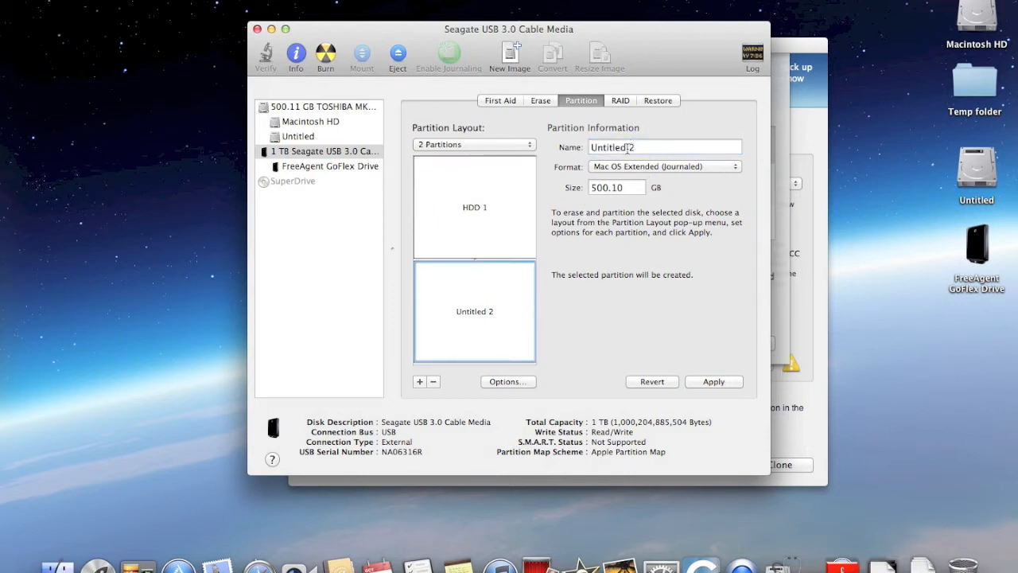
{"action": "type", "text": "HD 2"}
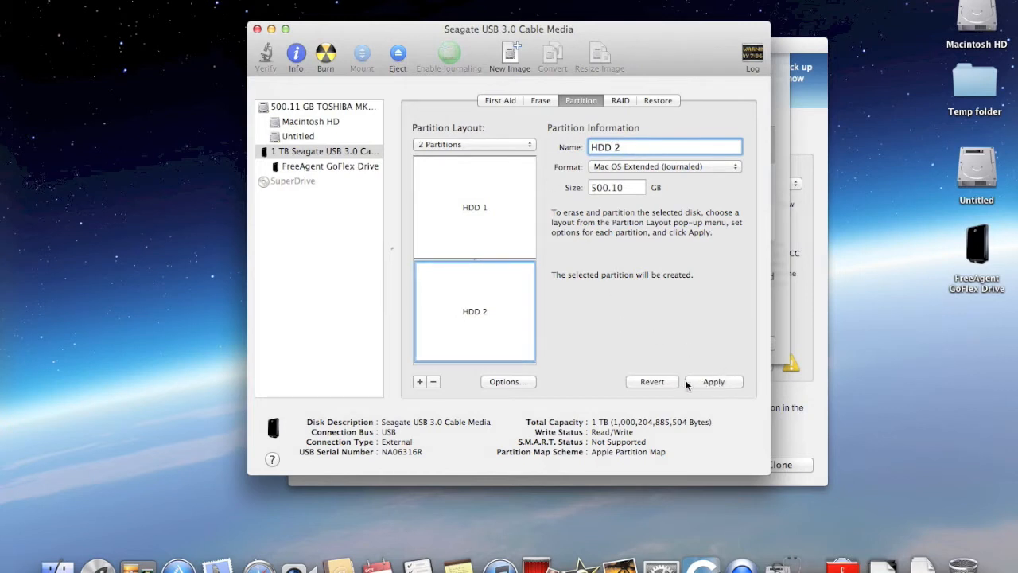
{"action": "left_click", "coordinate": [713, 382]}
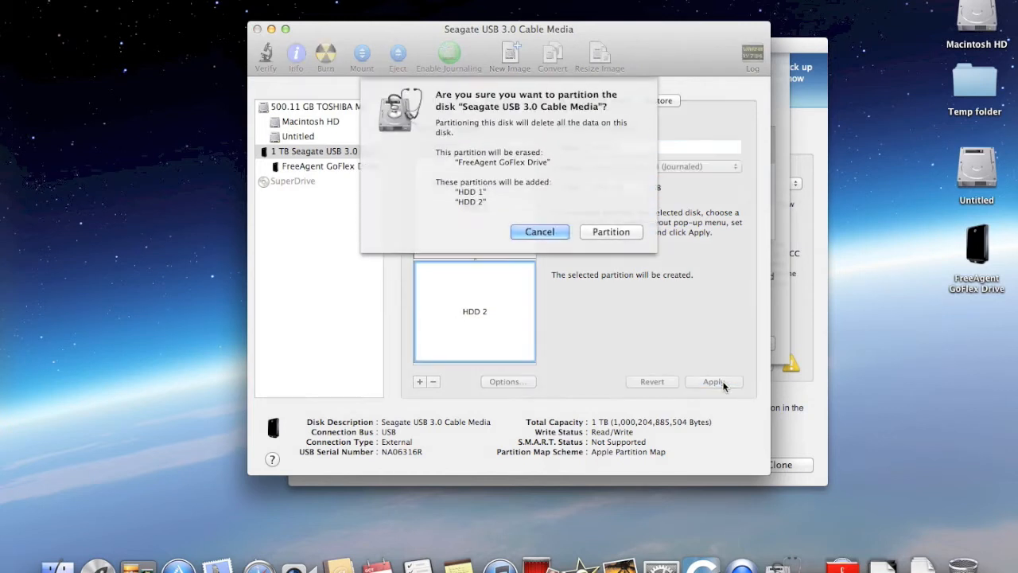
Confirm partitioning and choose Decide Later on both HDD 1 and HDD 2 Time Machine prompts.
{"action": "left_click", "coordinate": [610, 232]}
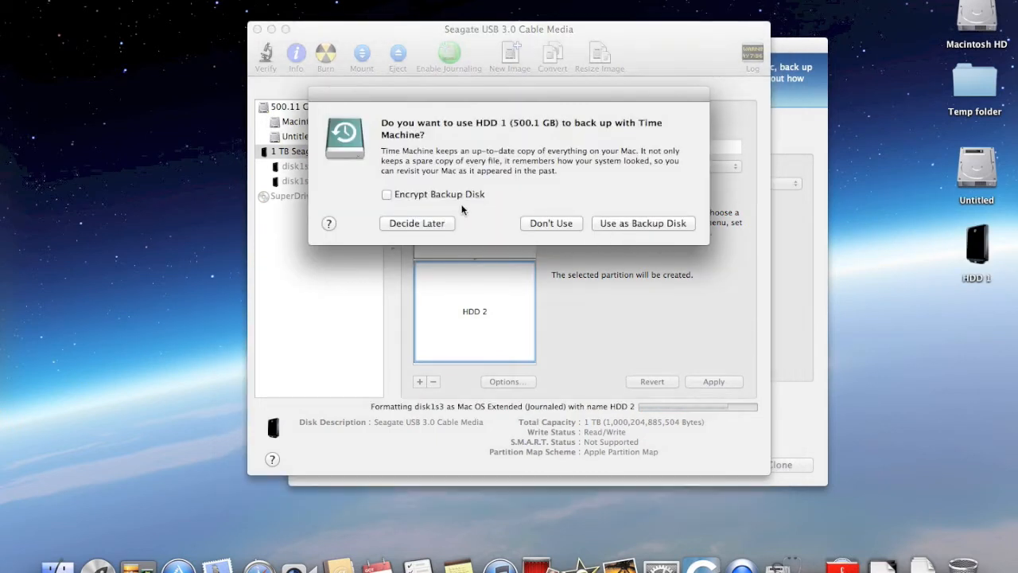
{"action": "left_click", "coordinate": [551, 223]}
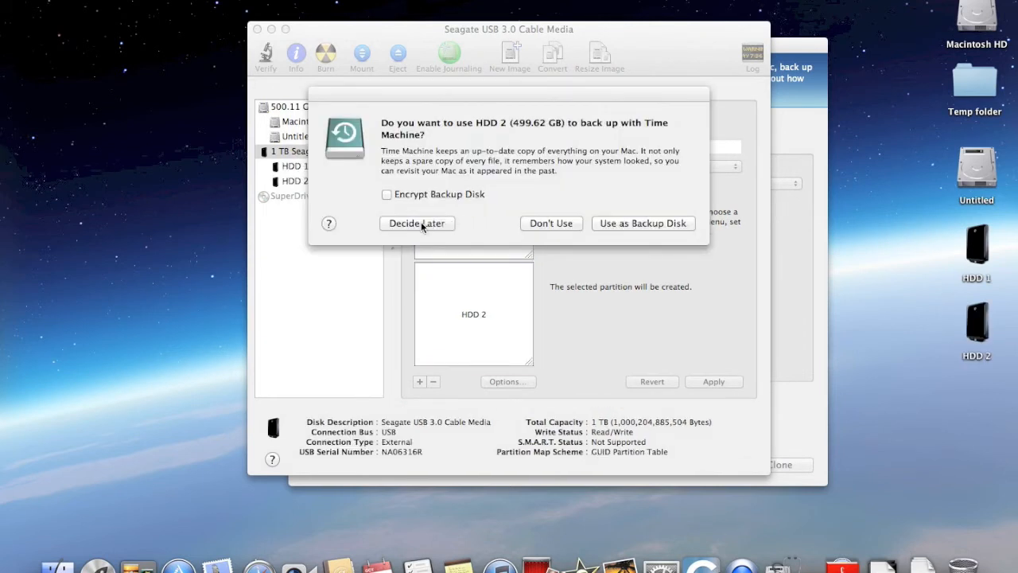
{"action": "left_click", "coordinate": [416, 223]}
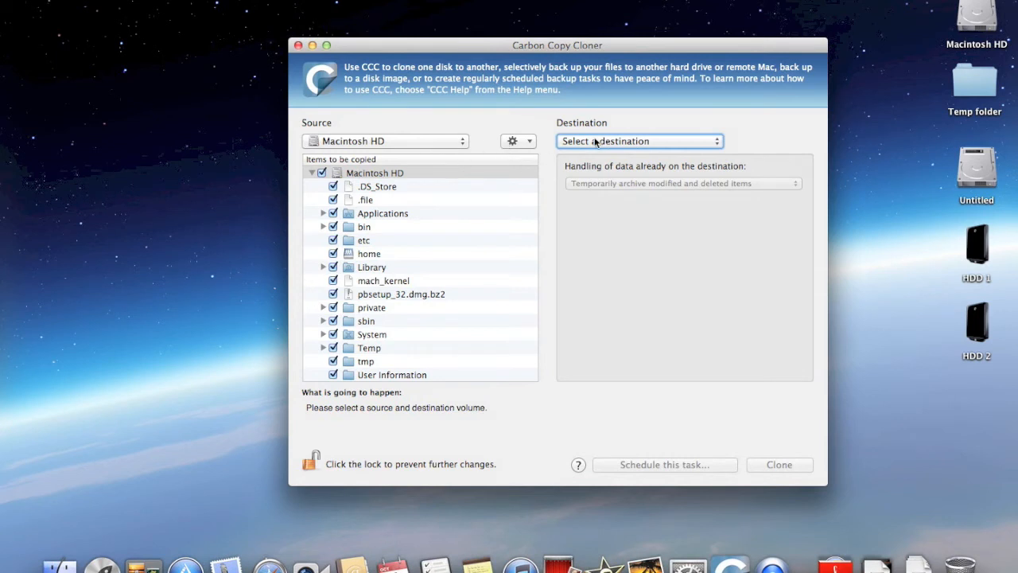
Select HDD 1 as the clone destination and start the clone.
{"action": "left_click", "coordinate": [638, 140]}
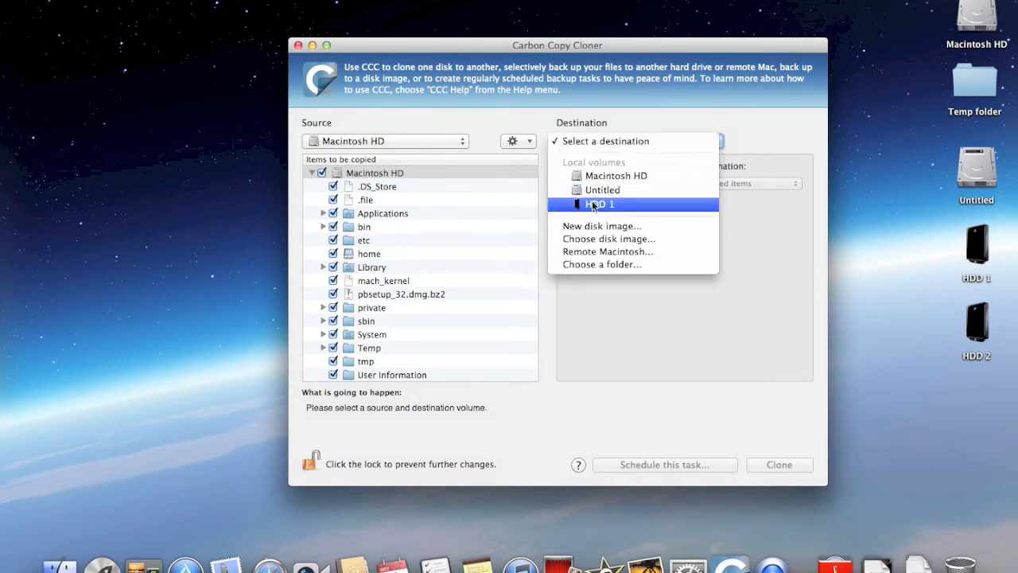
{"action": "left_click", "coordinate": [596, 204]}
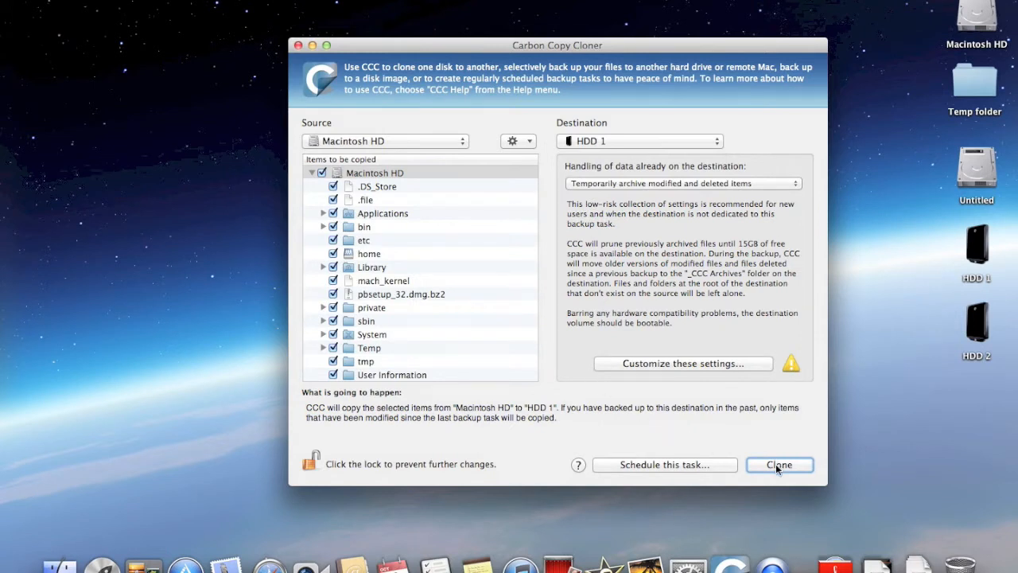
{"action": "left_click", "coordinate": [779, 464]}
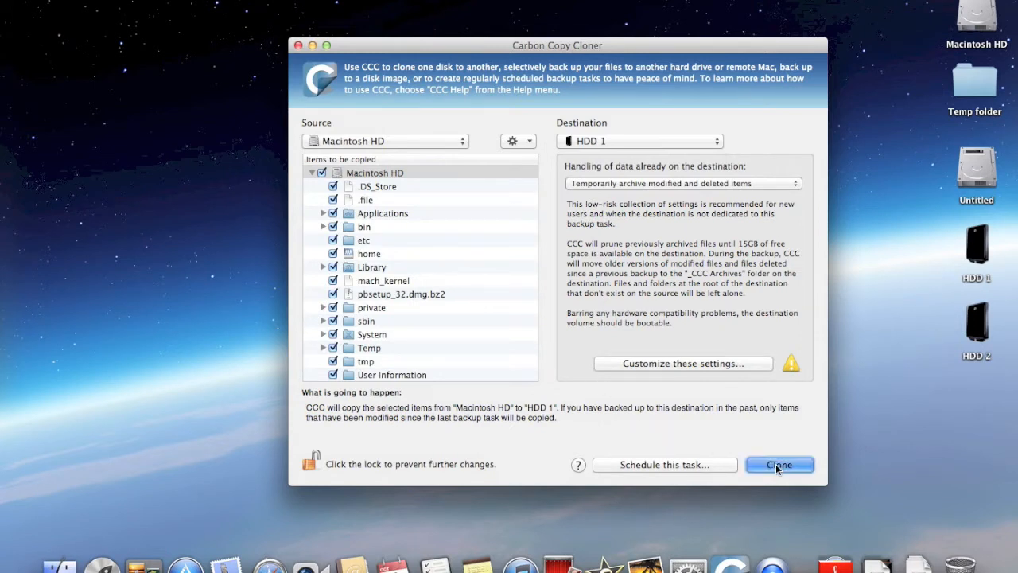
{"action": "left_click", "coordinate": [779, 465]}
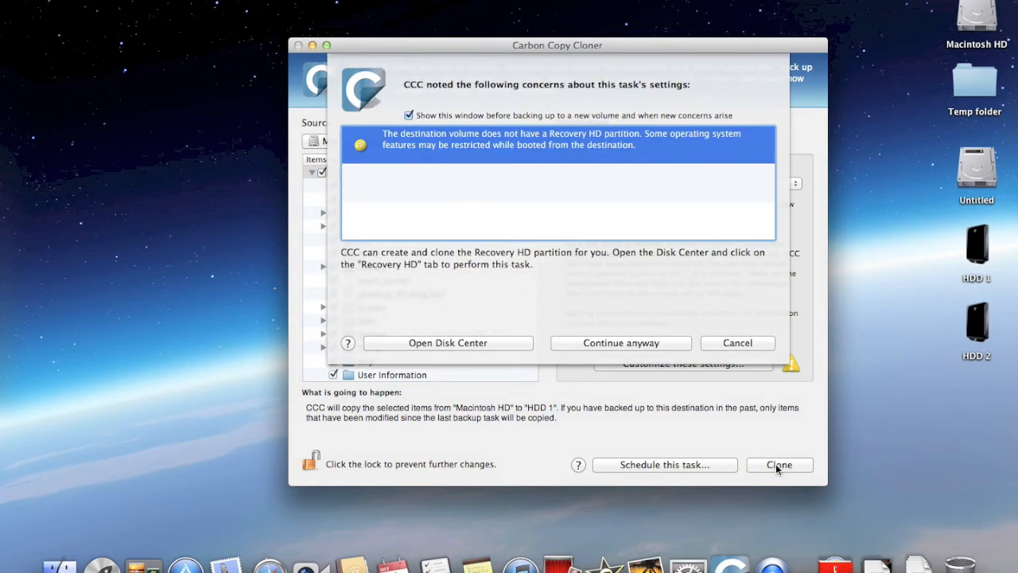
{"action": "mouse_move", "coordinate": [642, 219]}
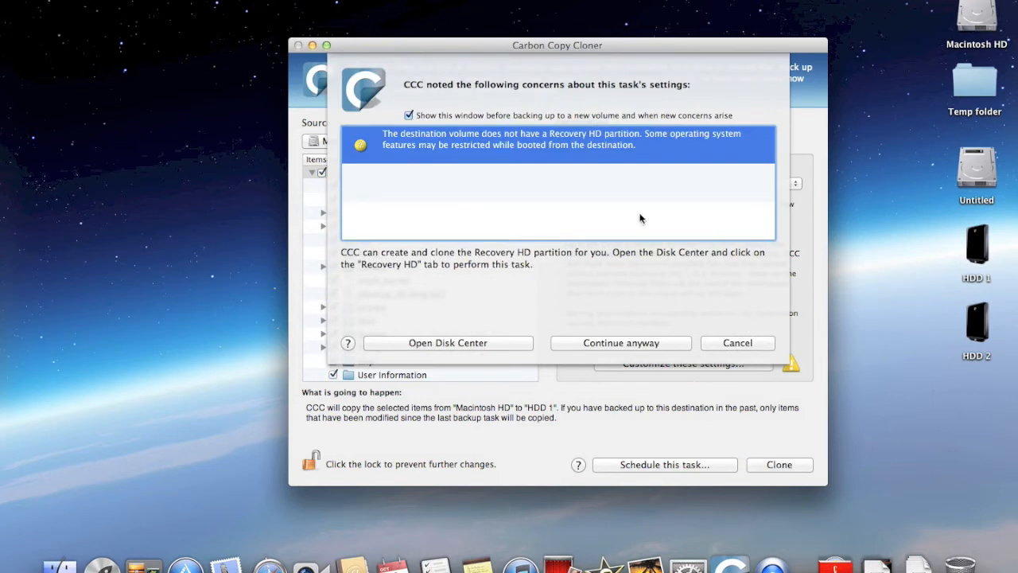
{"action": "mouse_move", "coordinate": [565, 170]}
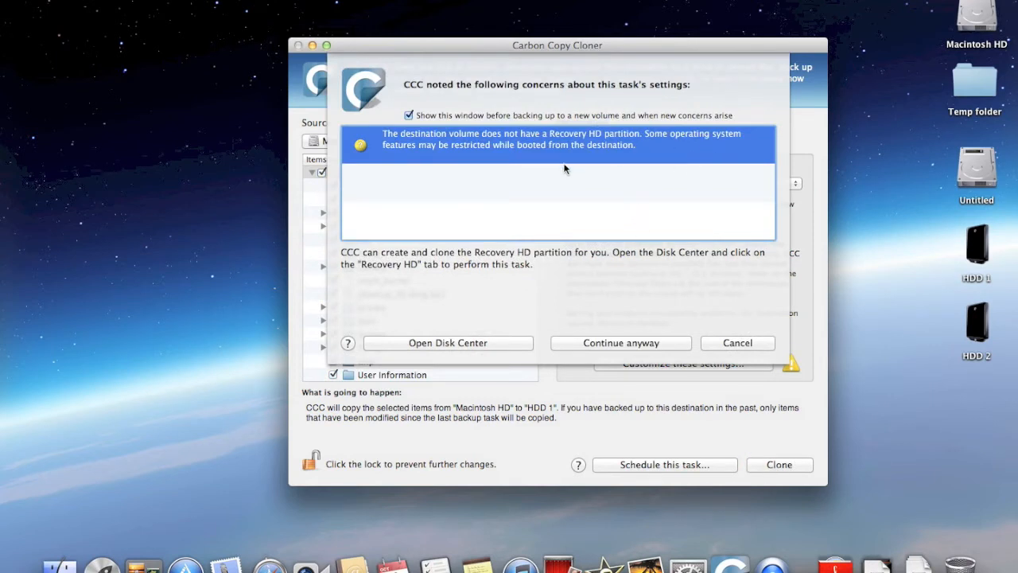
{"action": "mouse_move", "coordinate": [469, 354]}
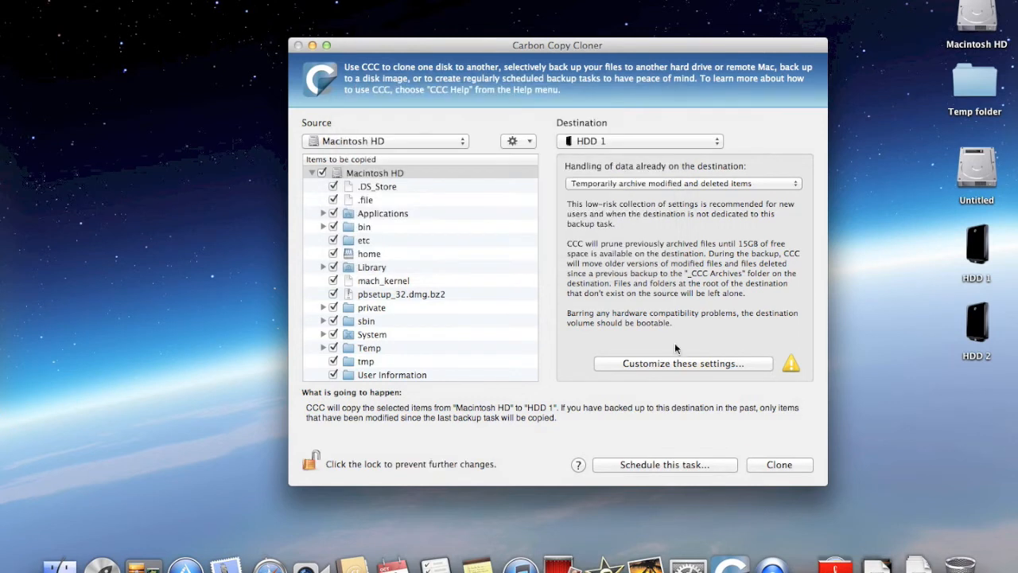
Start copying Macintosh HD onto HDD 1 despite the Recovery HD concern.
{"action": "left_click", "coordinate": [778, 464]}
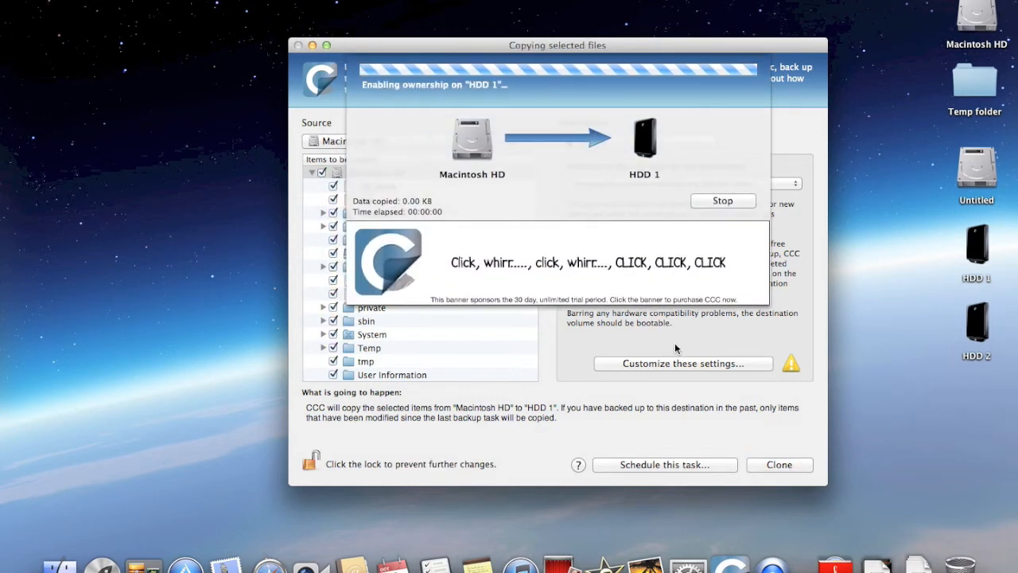